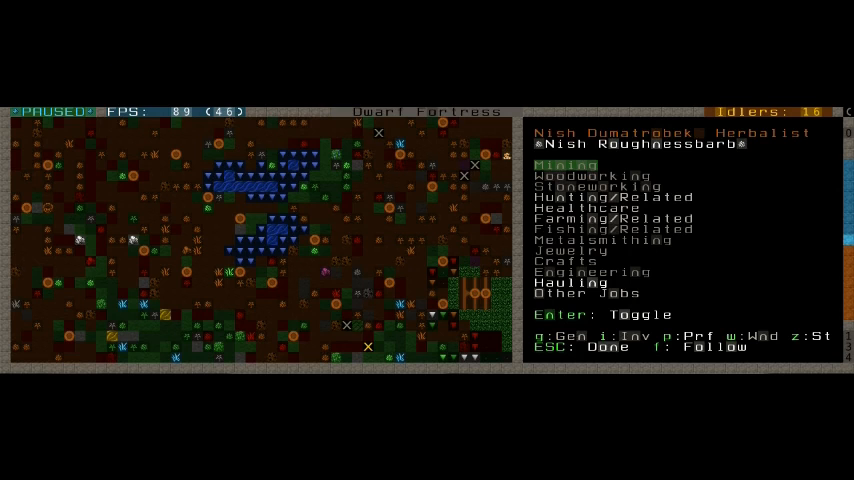
# Move to Hunting/Related in the herbalist's labor screen and open its labor list.
pyautogui.press('Down')
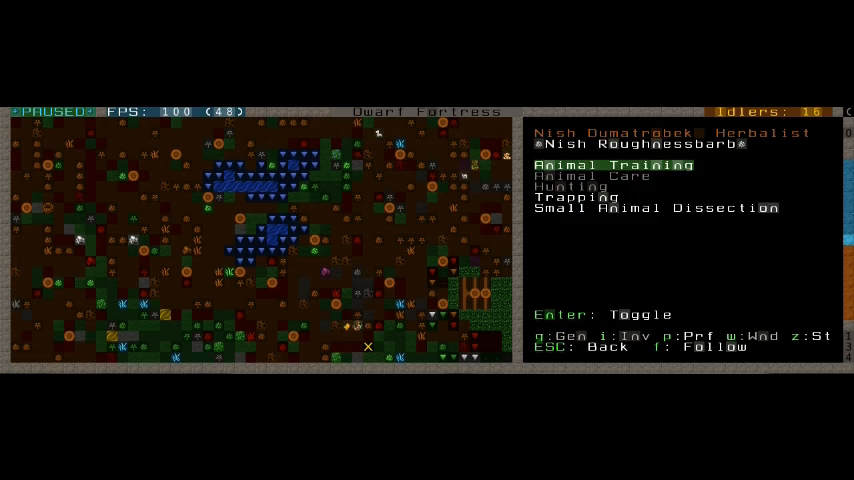
pyautogui.press('Escape')
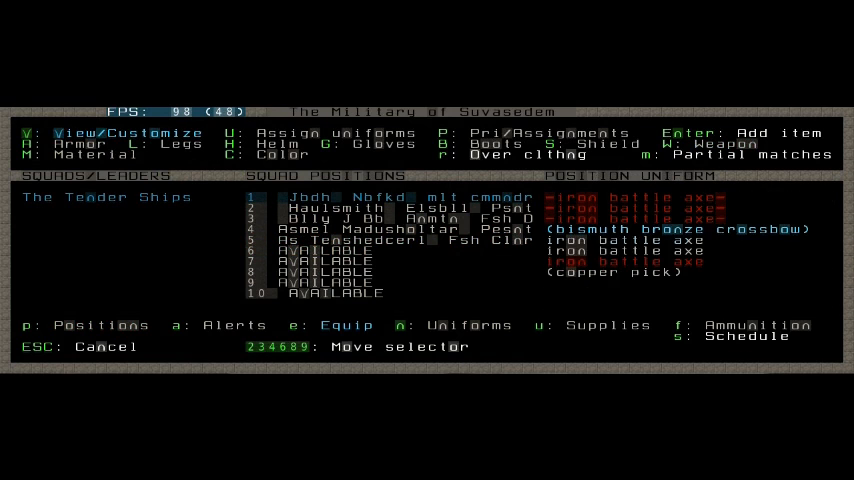
# View The Tender Ships squad's uniform assignments under Military > Equip.
pyautogui.press('Escape')
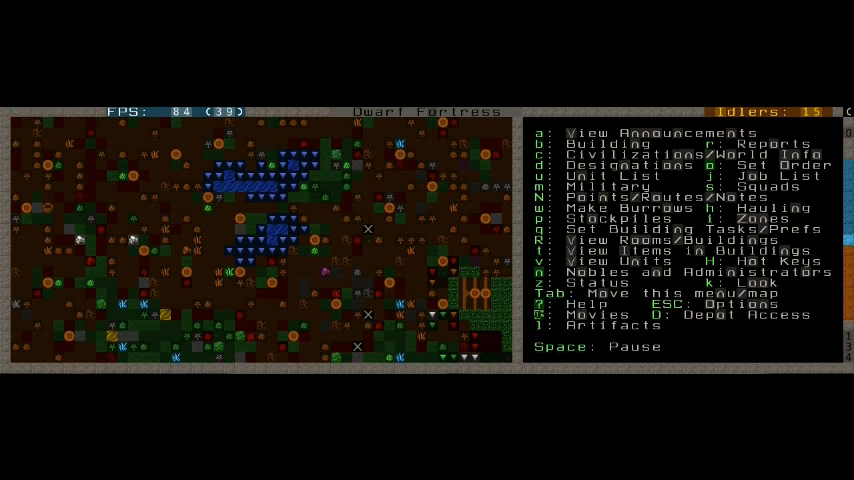
# Pause the game and scroll the map toward the workshops and stockpiles.
pyautogui.press('n')
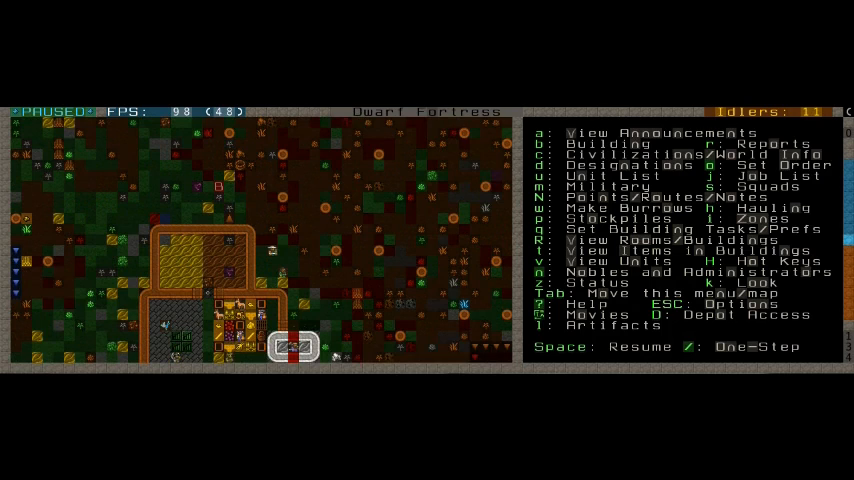
pyautogui.scroll(-3)
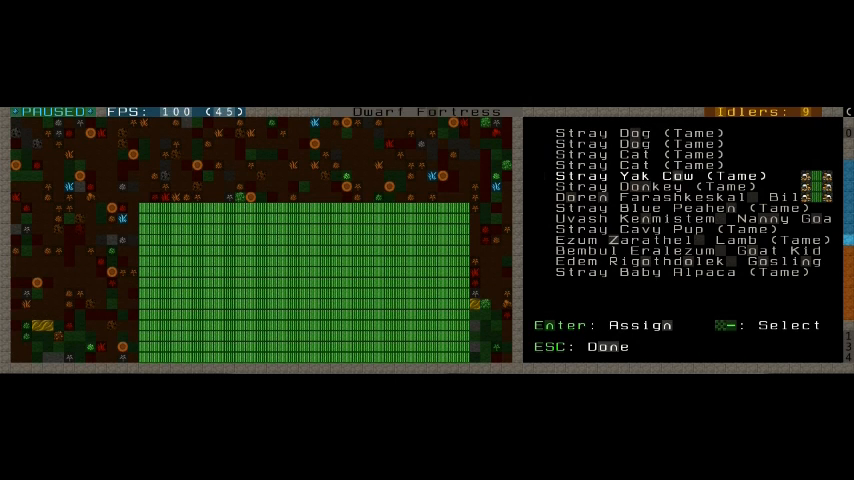
# Assign Stray Yak Cow and Stray Donkey to the large pasture.
pyautogui.press('down')
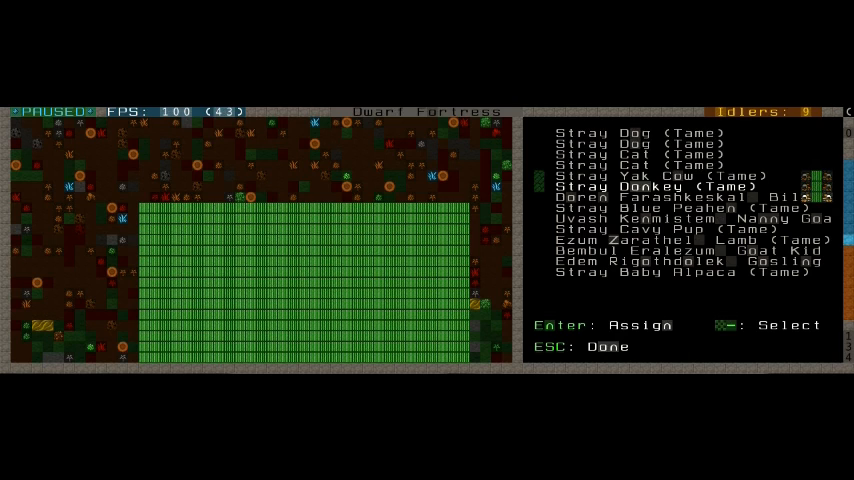
pyautogui.press('down')
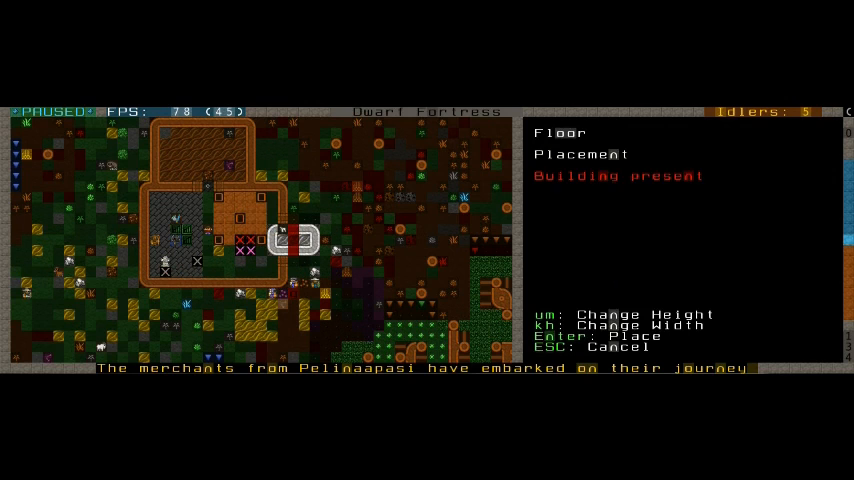
# Place a claystone floor beside the workshop area.
pyautogui.press('Enter')
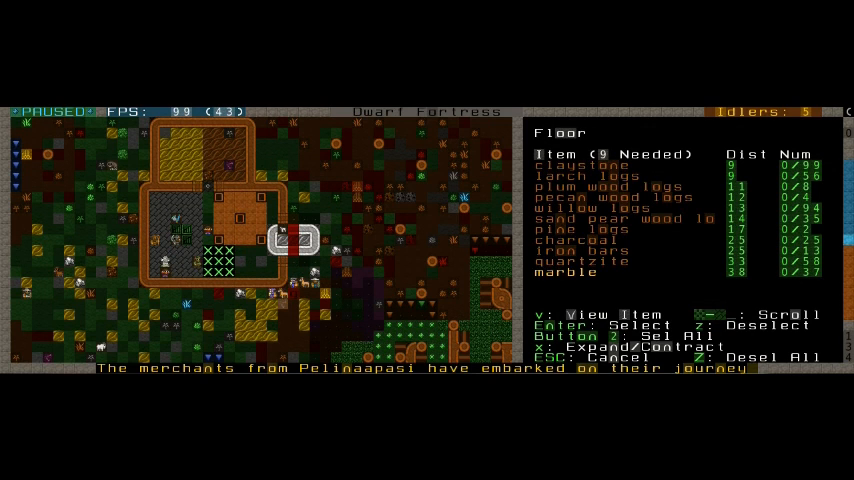
pyautogui.press('Escape')
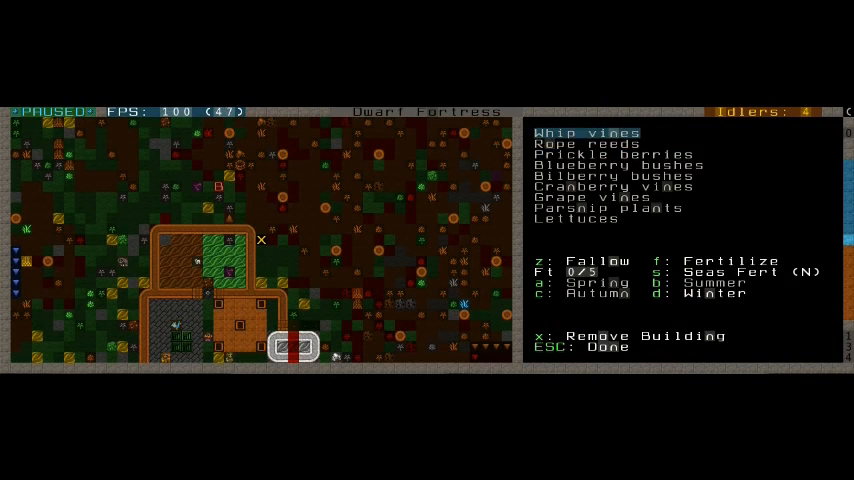
# Close the farm plot crop list and pick an entry in the Options menu.
pyautogui.press('Escape')
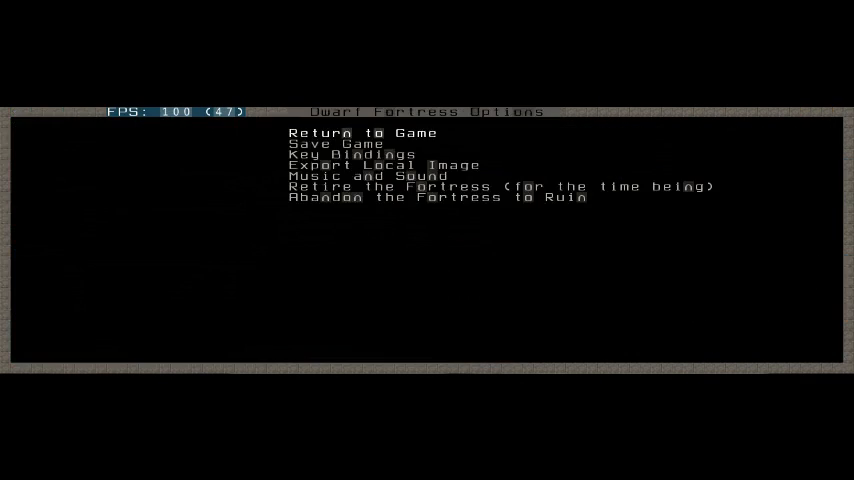
pyautogui.click(365, 132)
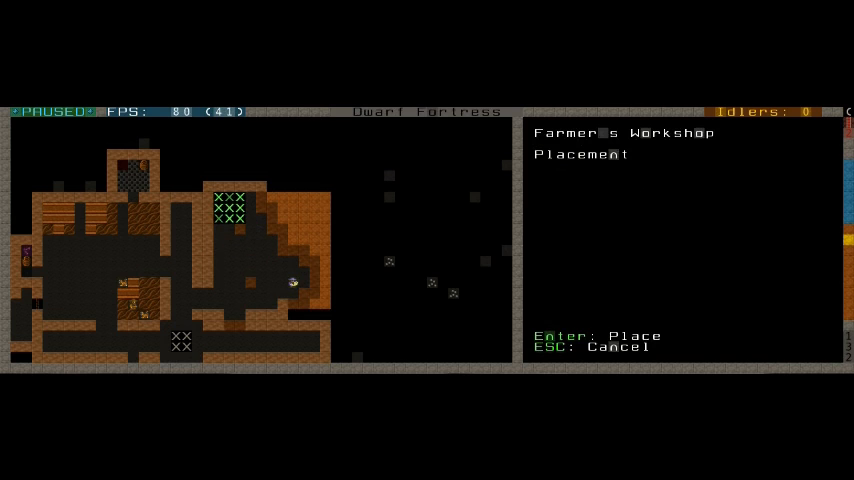
# Cancel Farmer's Workshop placement and reselect it from the Farm Workshops list.
pyautogui.press('Escape')
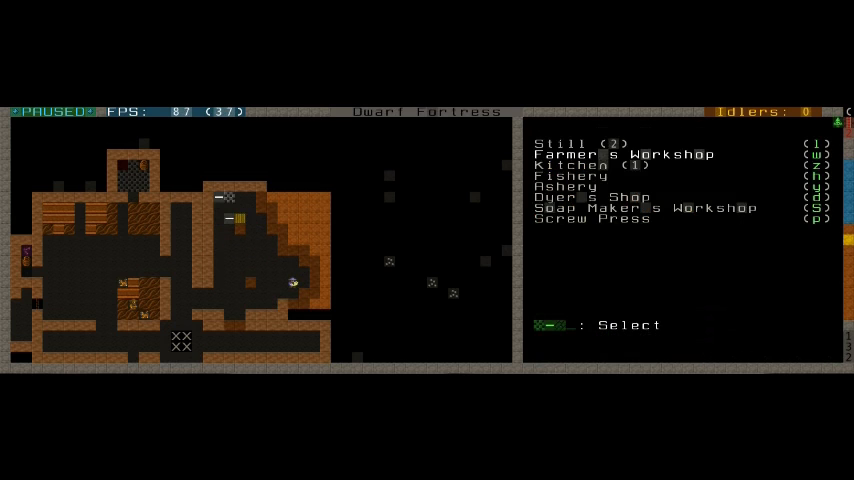
pyautogui.press('Escape')
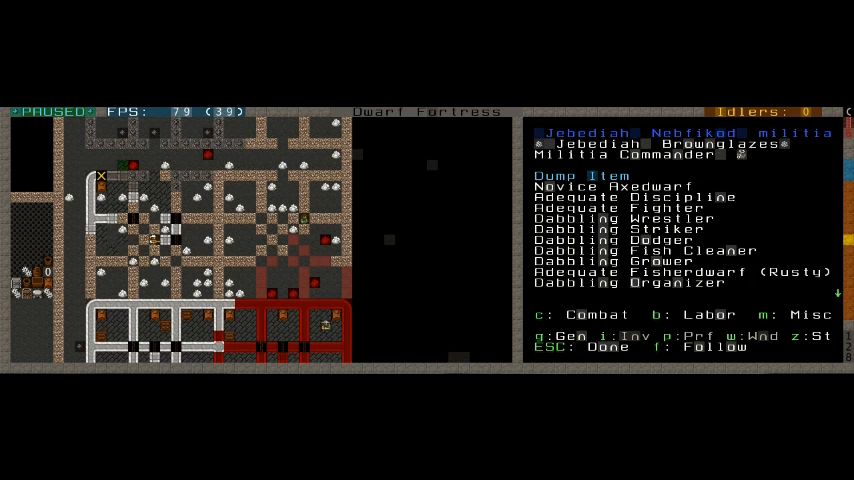
# Show the militia commander's status and skill screen.
pyautogui.press('Escape')
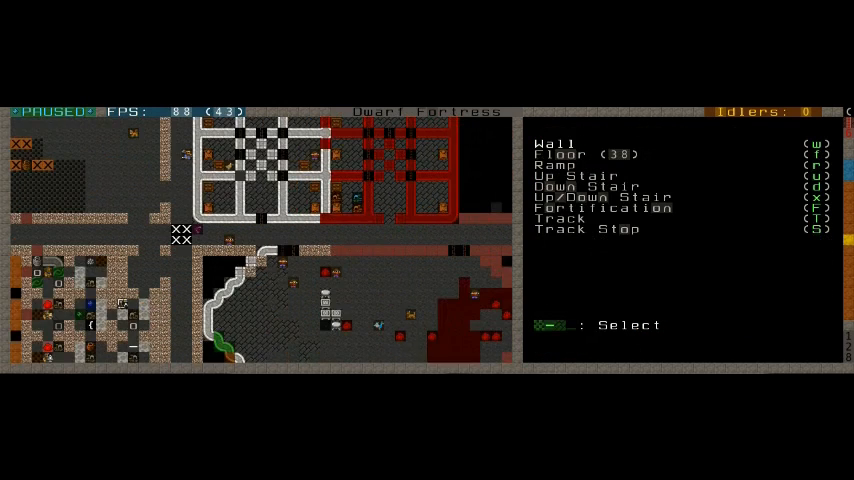
# Choose Door from the Build menu to start placing it.
pyautogui.click(560, 154)
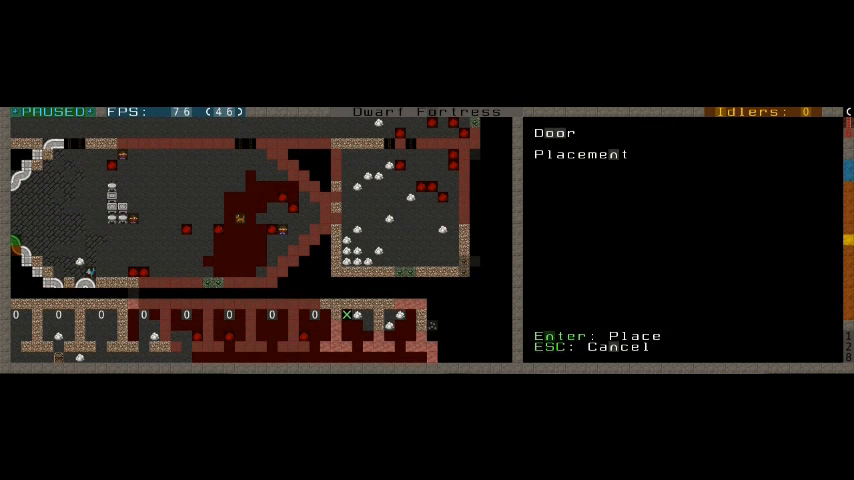
# Cancel the door, inspect the coffin, then start zone designation by the river.
pyautogui.press('Escape')
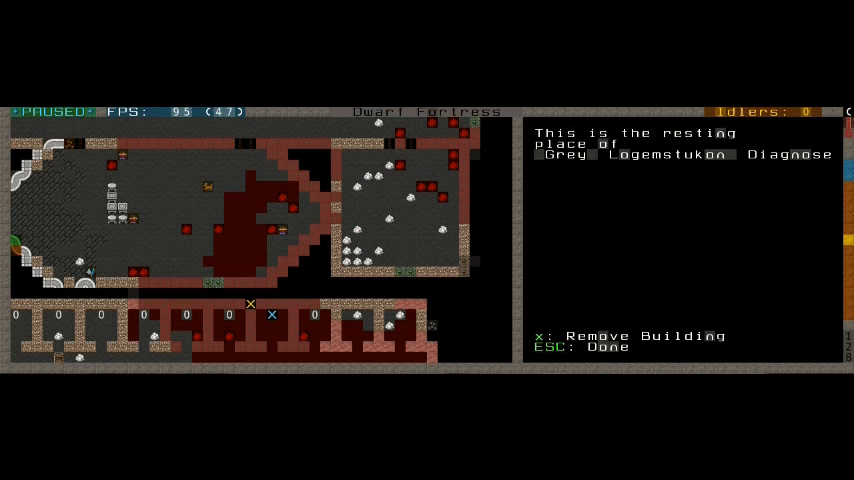
pyautogui.press('Escape')
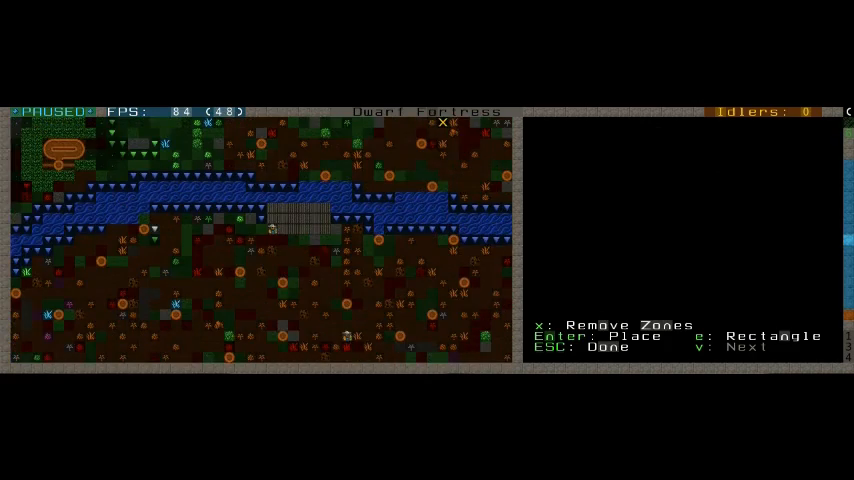
# Inspect two dwarves' worn clothing, then bring up The Tender Ships squad.
pyautogui.press('Escape')
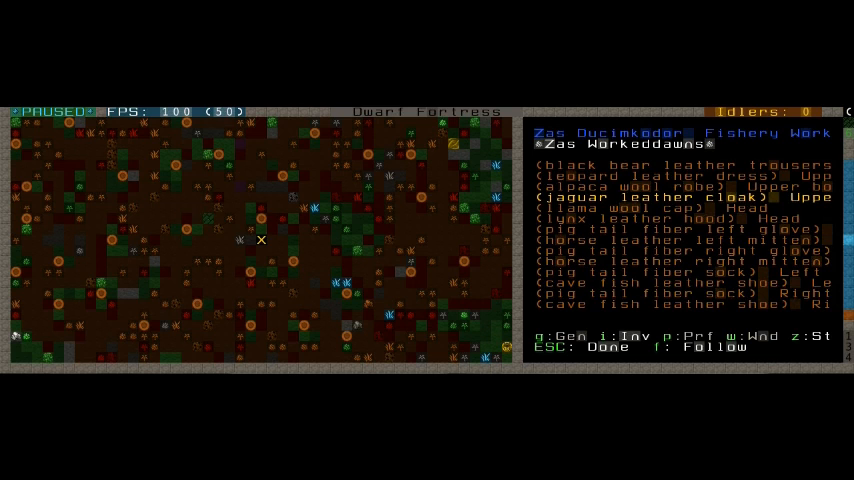
pyautogui.press('Escape')
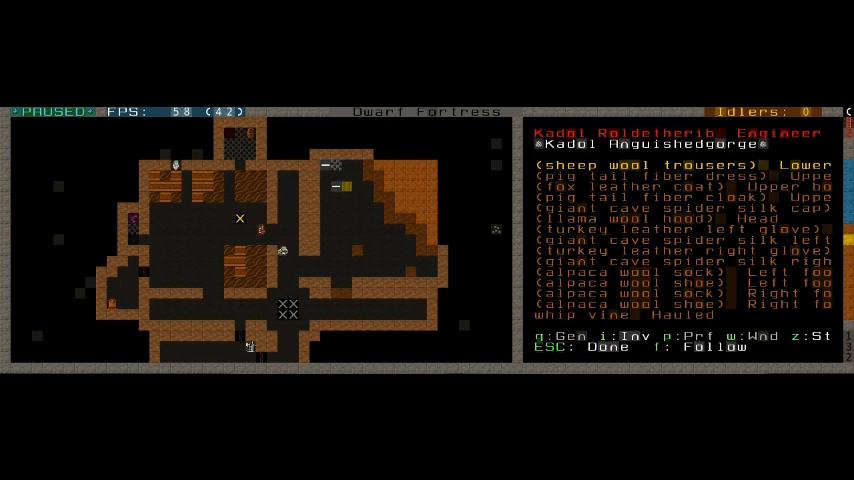
pyautogui.press('Escape')
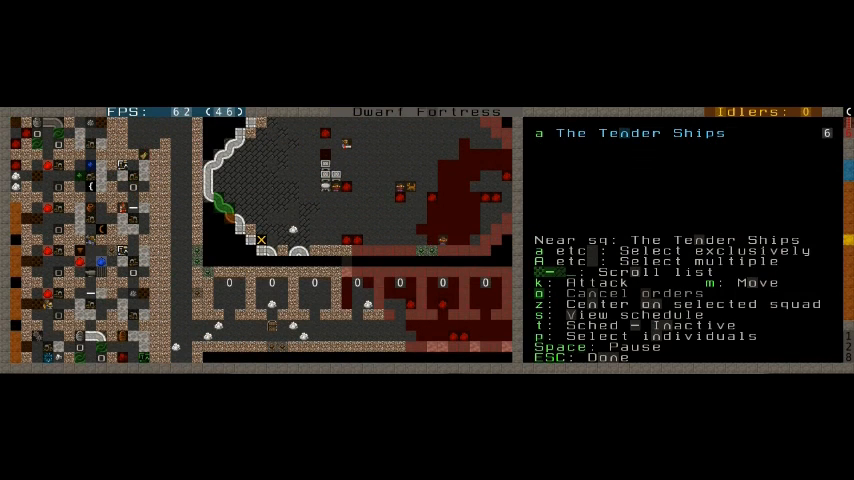
# Close the squads list and view the Mason's Workshop slab and rock block jobs.
pyautogui.press('Escape')
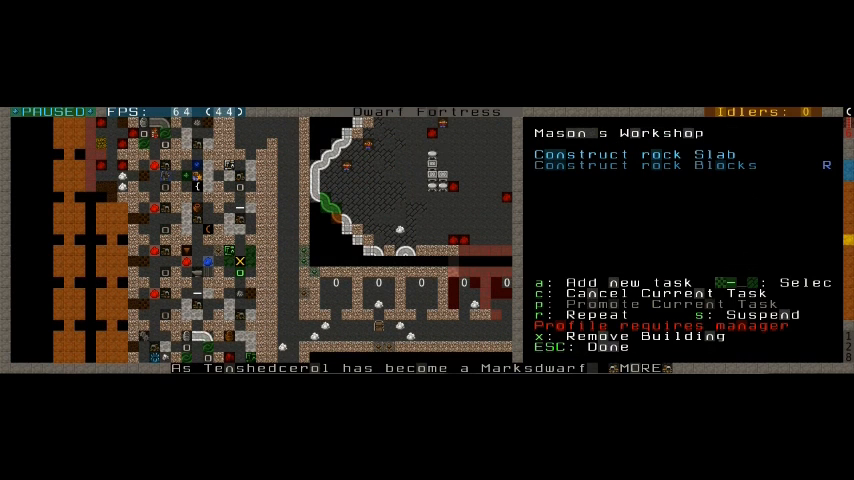
# Check the kiln's details, then list the smelter's metal melting and ore smelting jobs.
pyautogui.press('Escape')
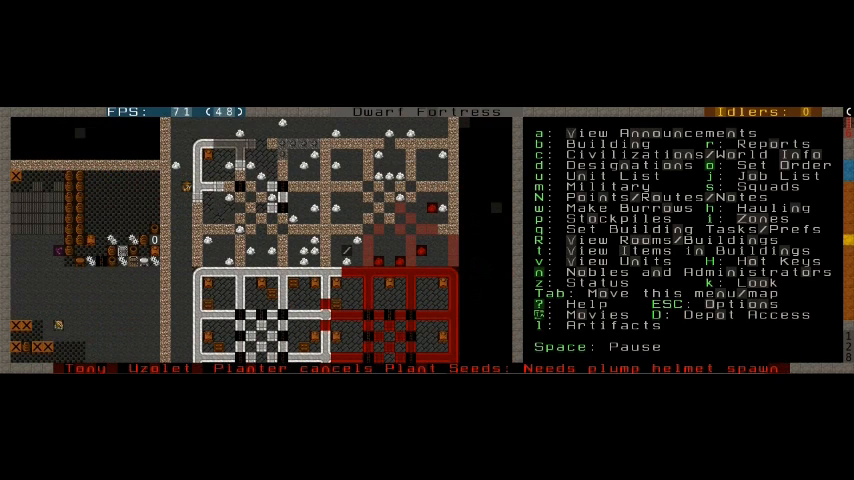
pyautogui.scroll(-3)
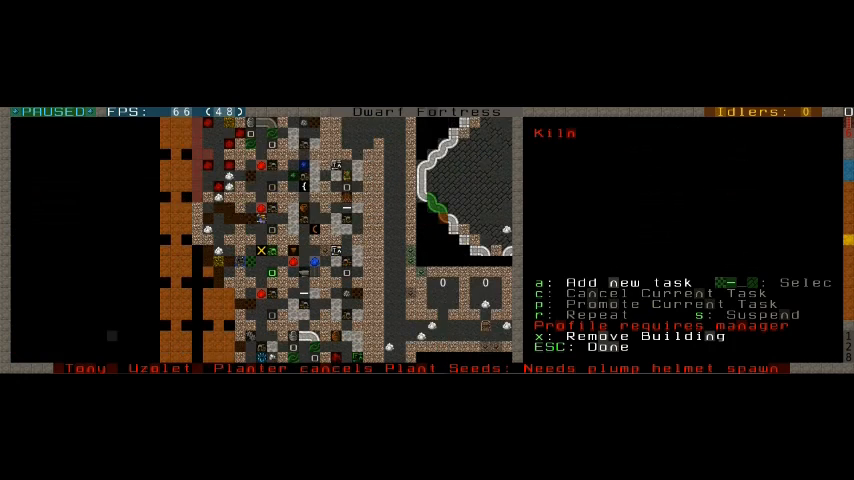
pyautogui.press('Escape')
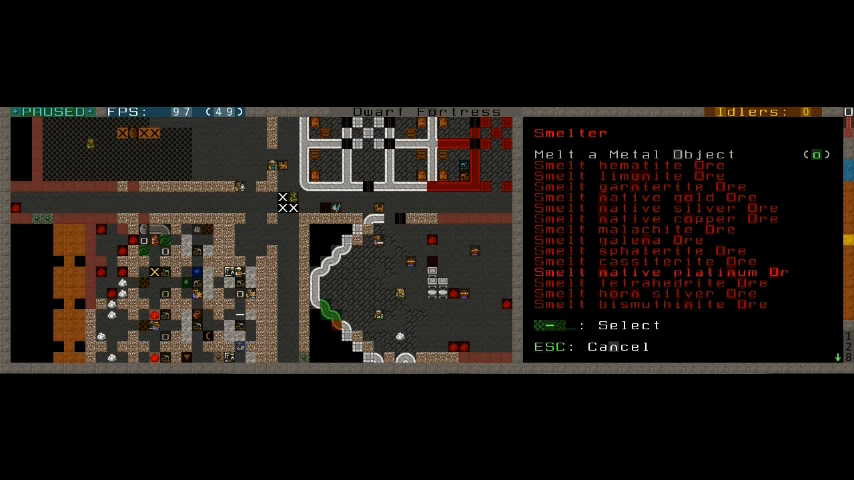
# Leave the smelter's bar jobs for the Build menu listing beds, doors and cabinets.
pyautogui.scroll(-3)
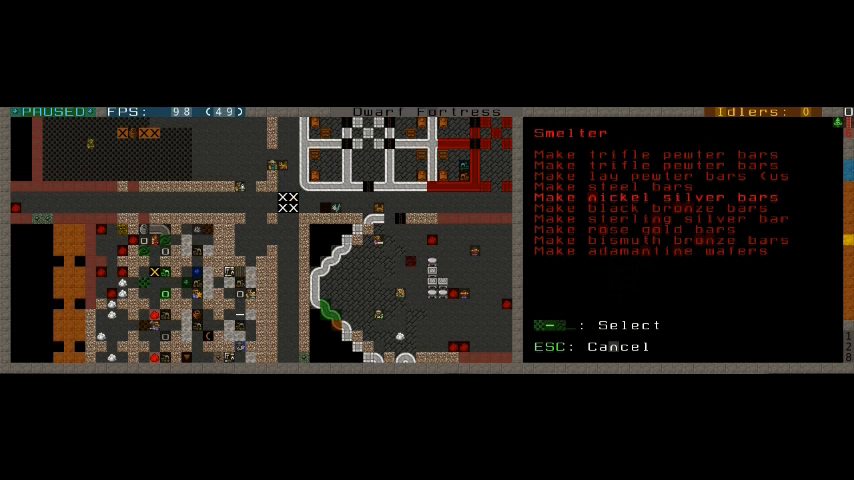
pyautogui.press('Escape')
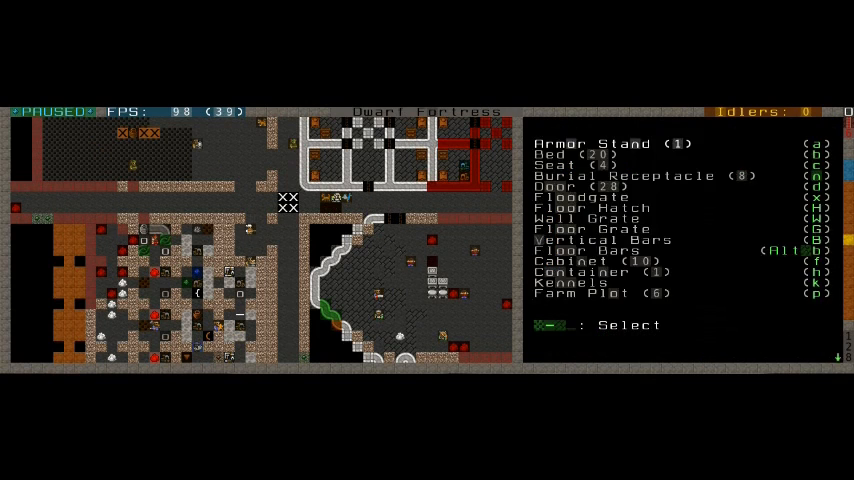
# Close the Build menu and read the description of five dwarven ale.
pyautogui.press('Escape')
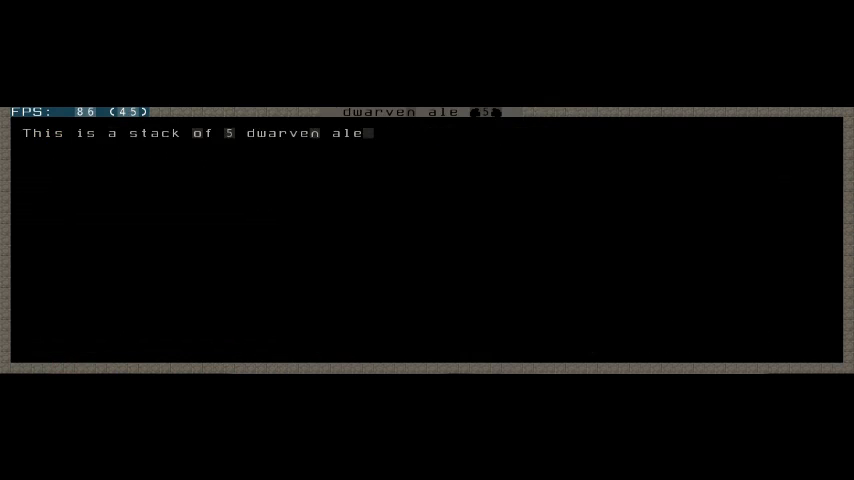
pyautogui.press('Escape')
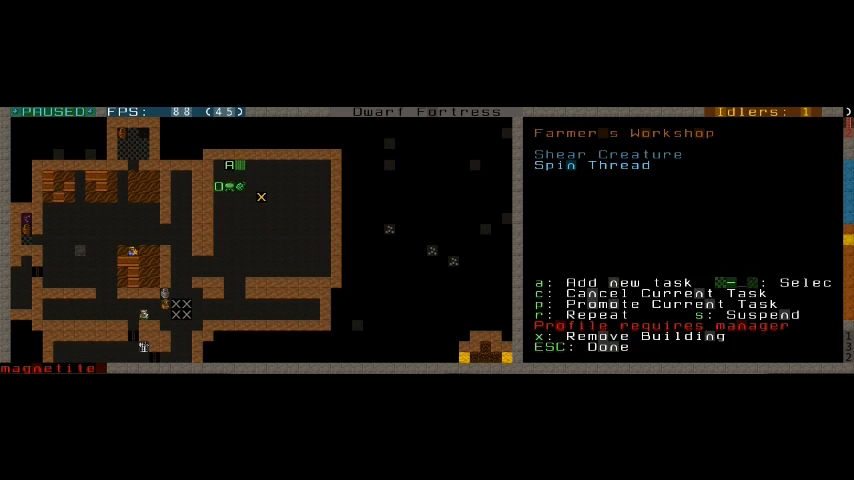
# Review the sweet pod farm plot, then return to the main command menu.
pyautogui.press('Escape')
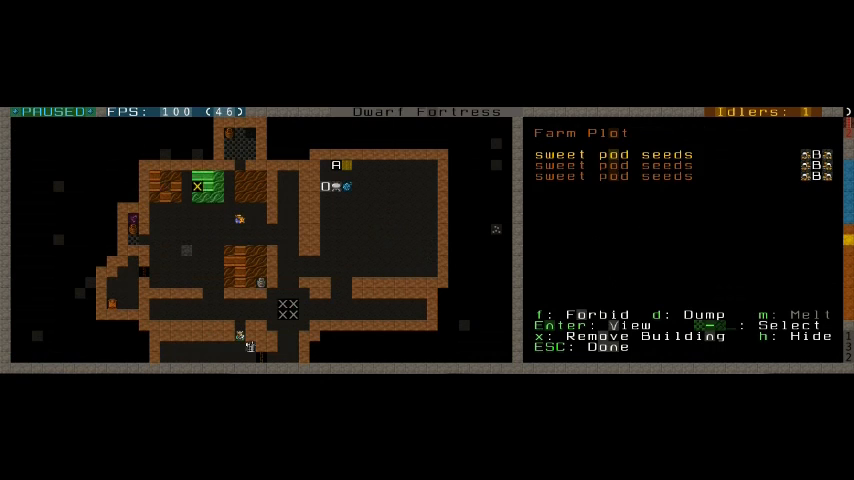
pyautogui.press('Escape')
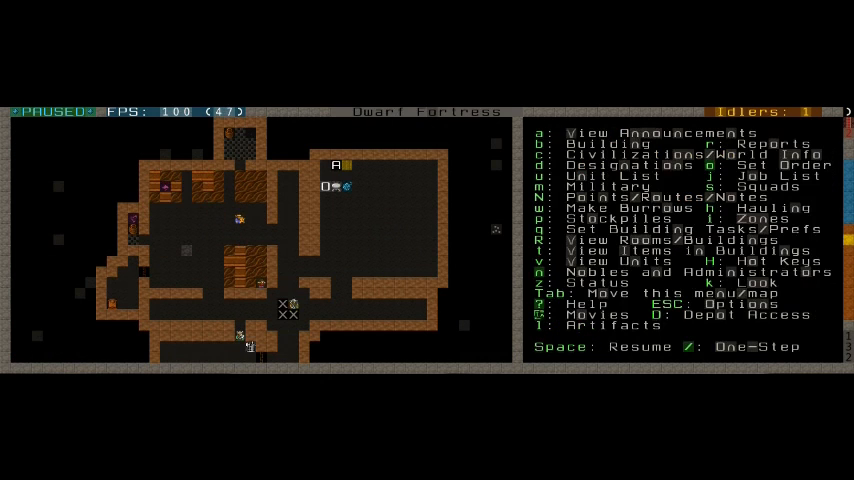
# Browse the item and digging designation options, then resume the game unpaused.
pyautogui.scroll(-3)
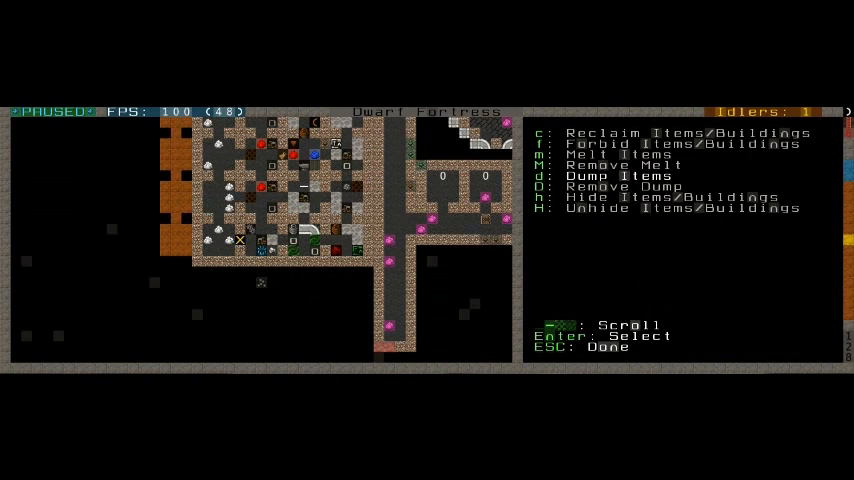
pyautogui.press('Escape')
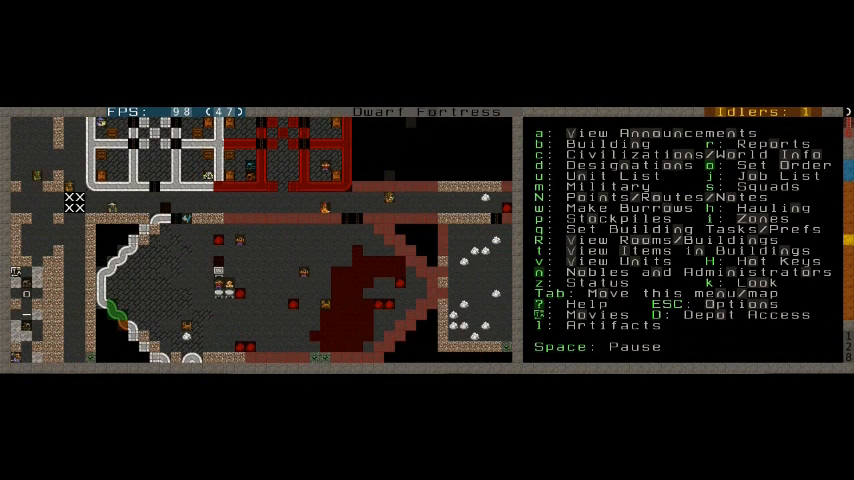
pyautogui.press('d')
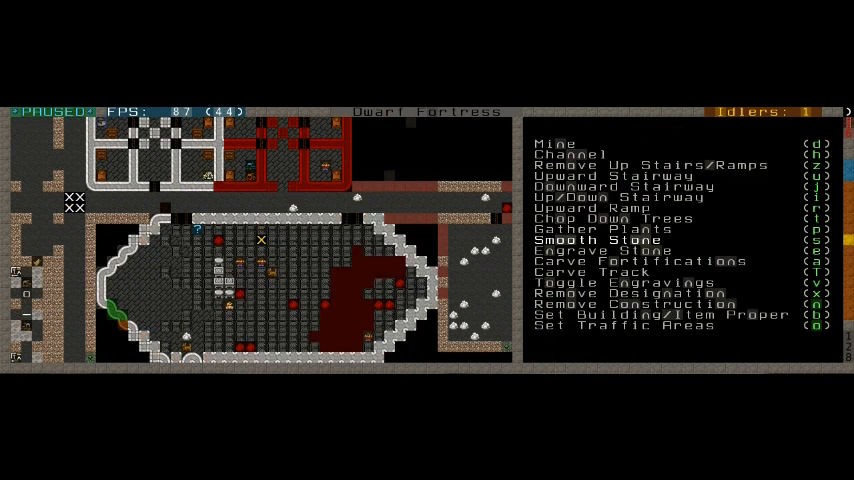
pyautogui.press('Escape')
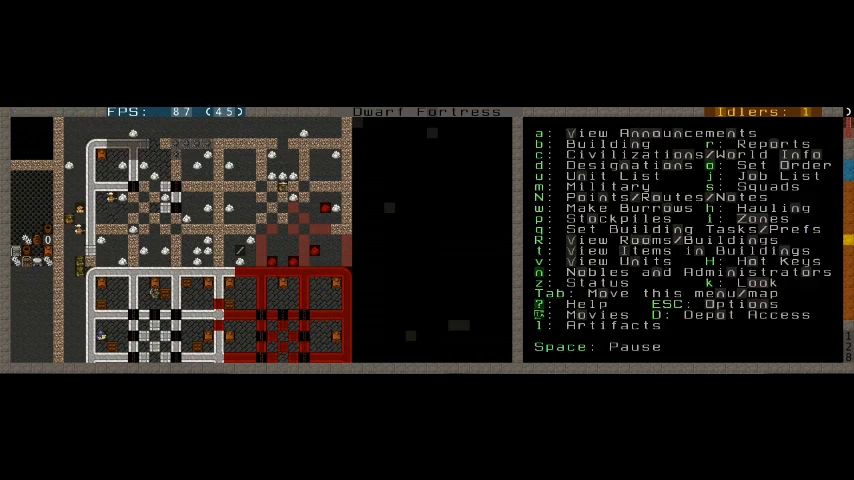
# View the larch ammo bin's steel bolts, then query the Craftsdwarf's Workshop.
pyautogui.press('k')
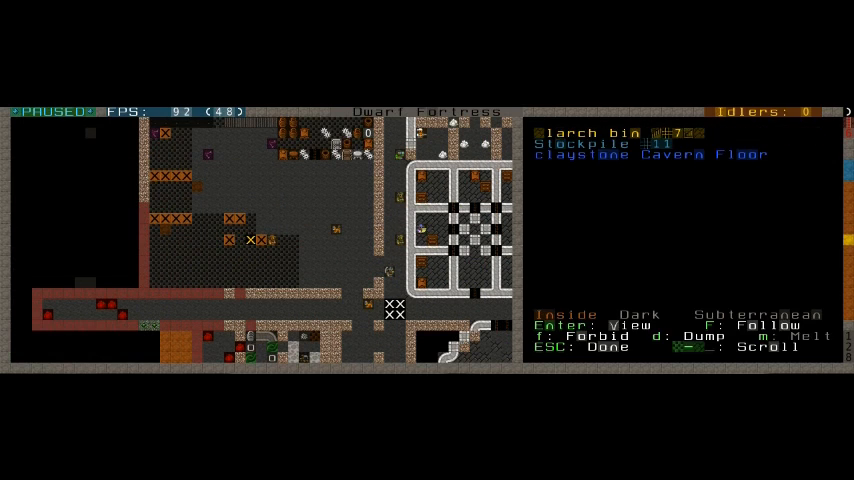
pyautogui.press('Enter')
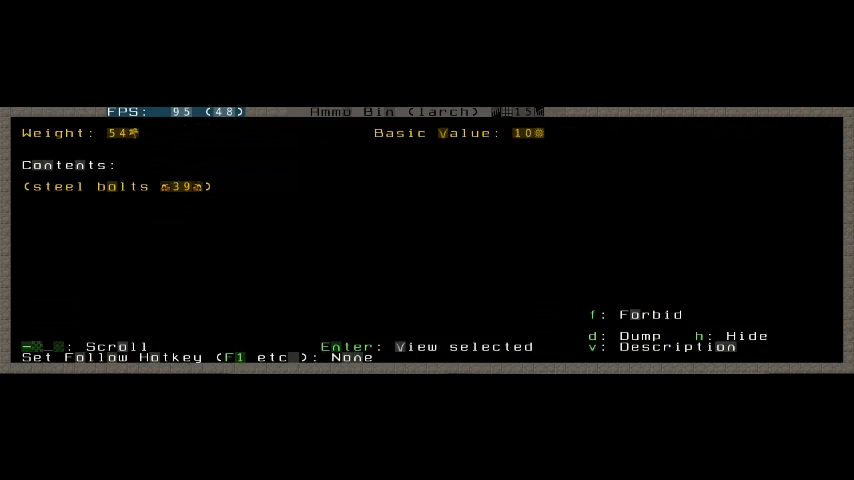
pyautogui.press('Escape')
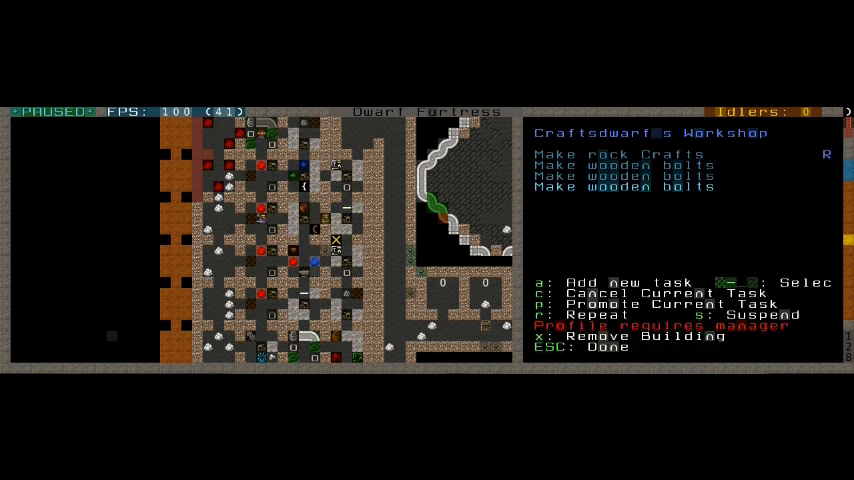
# Close the Craftsdwarf's Workshop task list and resume play at the main menu.
pyautogui.press('Escape')
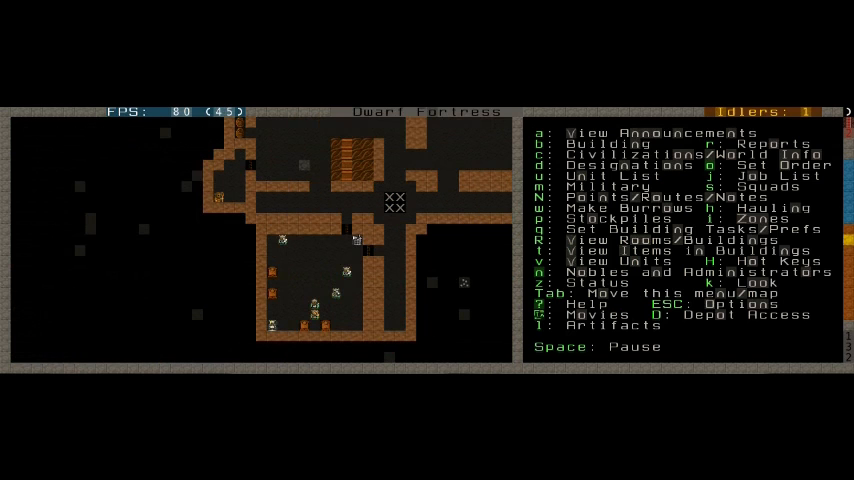
# Unpause Dwarf Fortress and switch to Dwarf Therapist's Labors grid.
pyautogui.press('Space')
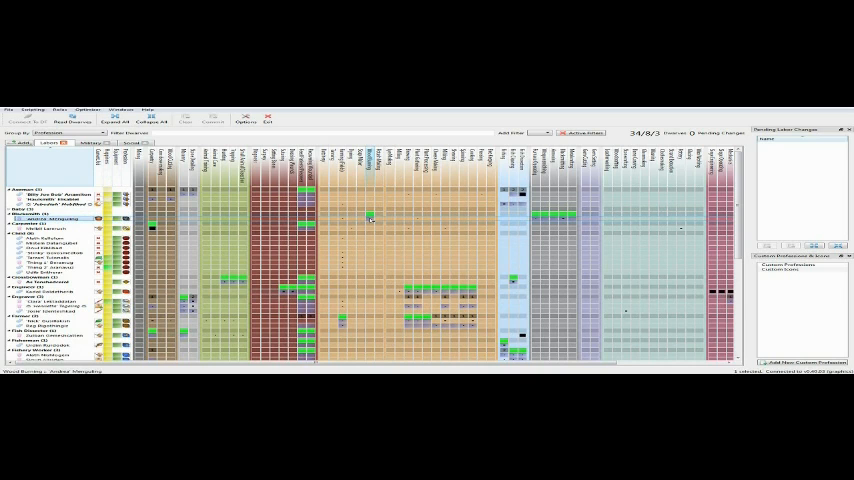
pyautogui.click(370, 218)
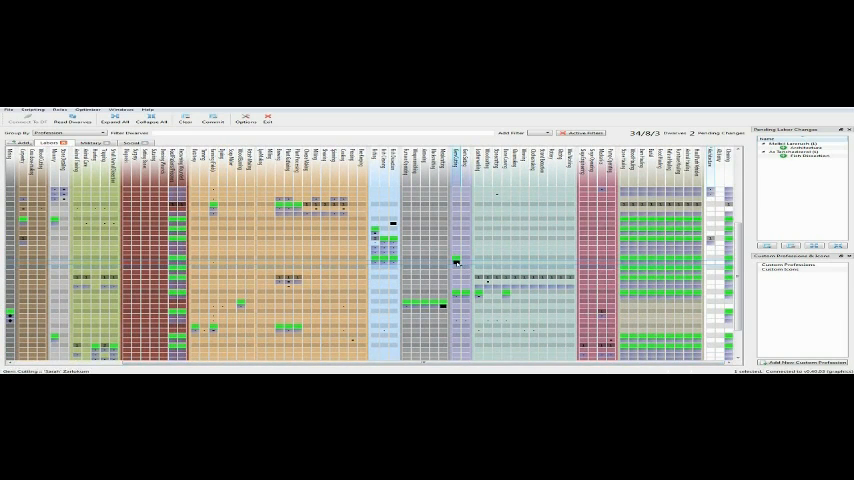
# Enable Gem Cutting for the third dwarf in the Labors grid.
pyautogui.click(456, 263)
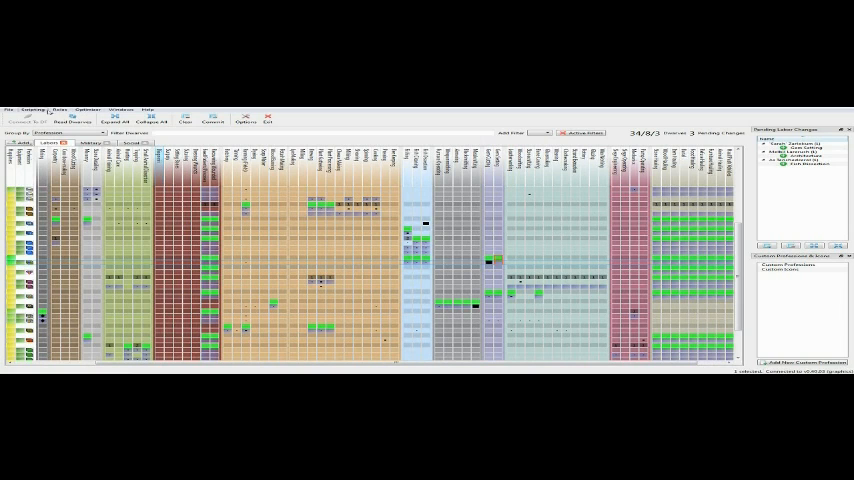
pyautogui.click(56, 109)
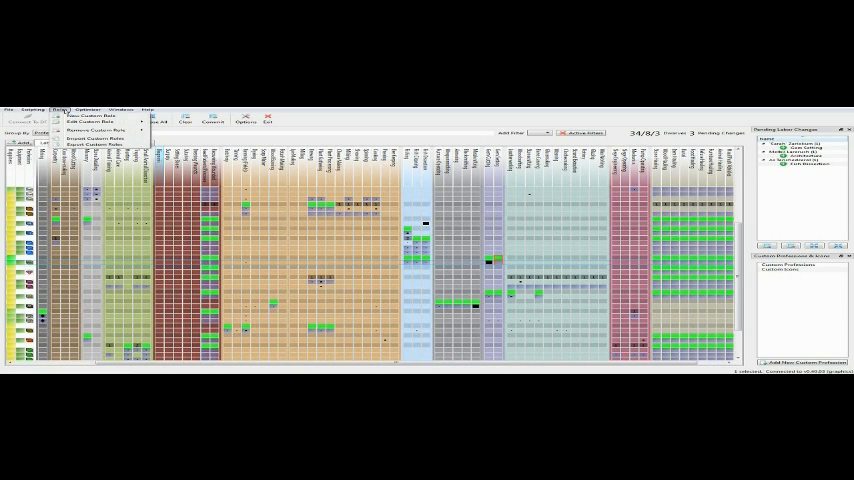
pyautogui.click(148, 109)
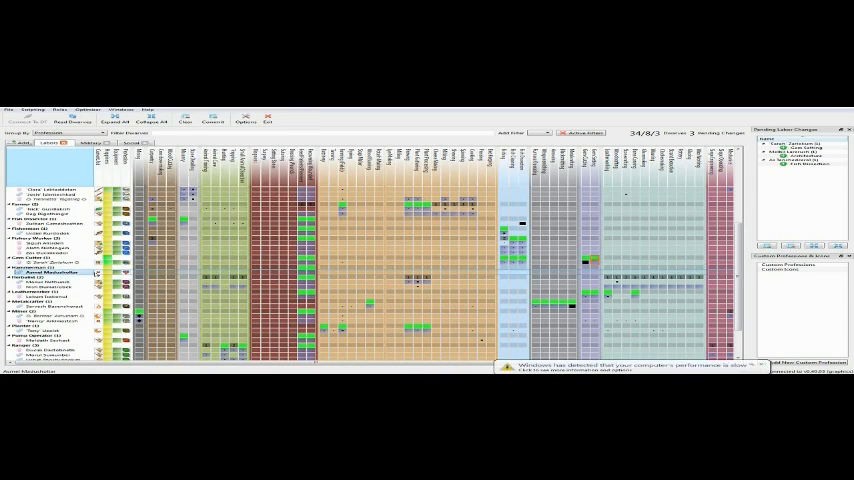
pyautogui.hscroll(3)
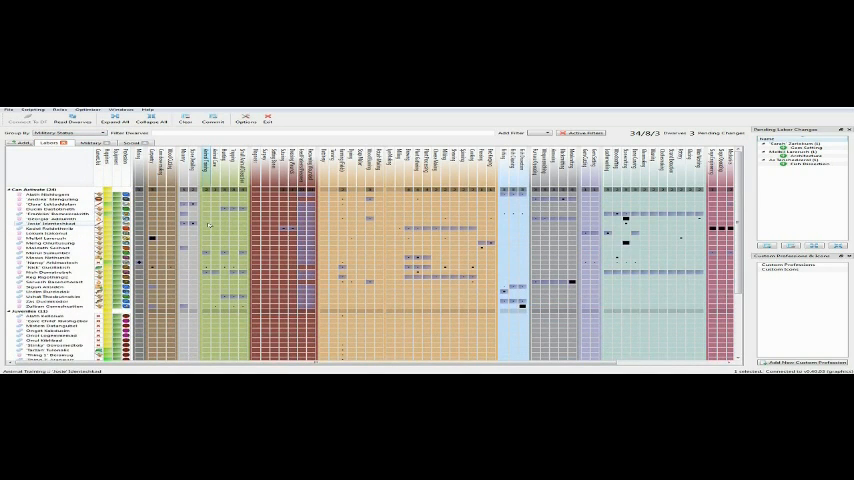
# Scroll down the roster grouped by military status.
pyautogui.scroll(-3)
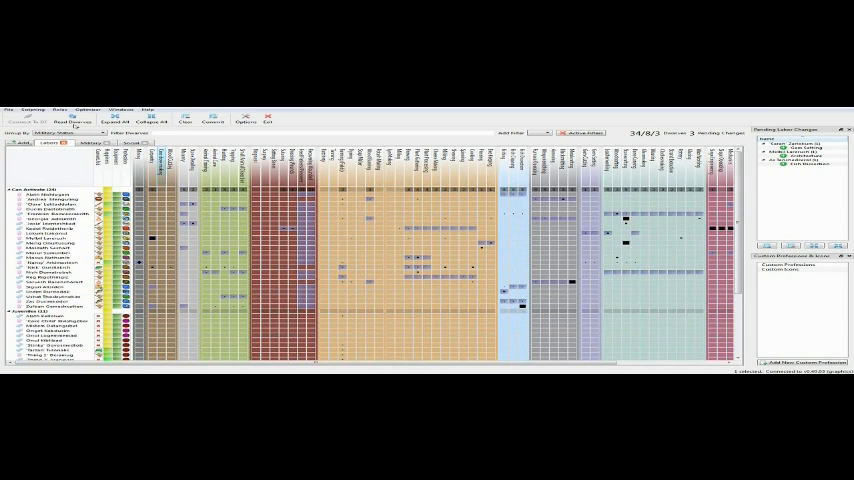
# Regroup the roster by Profession and scroll down toward fish dissectors and woodcrafters.
pyautogui.click(70, 134)
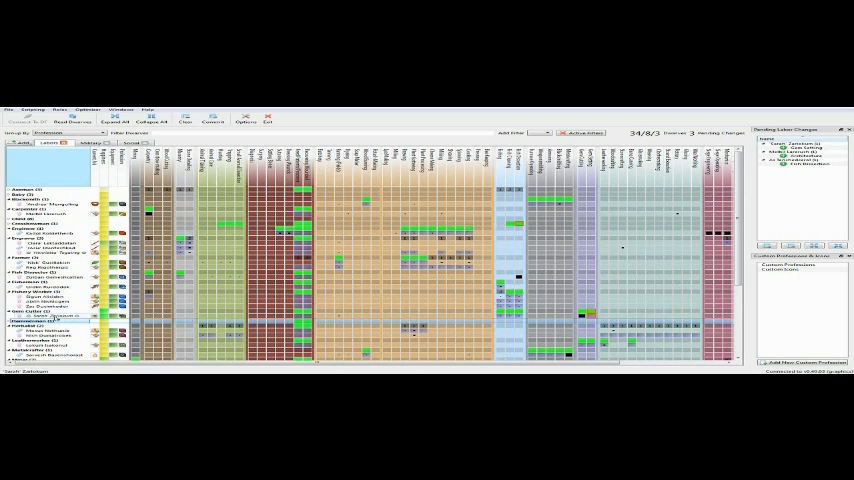
pyautogui.scroll(-3)
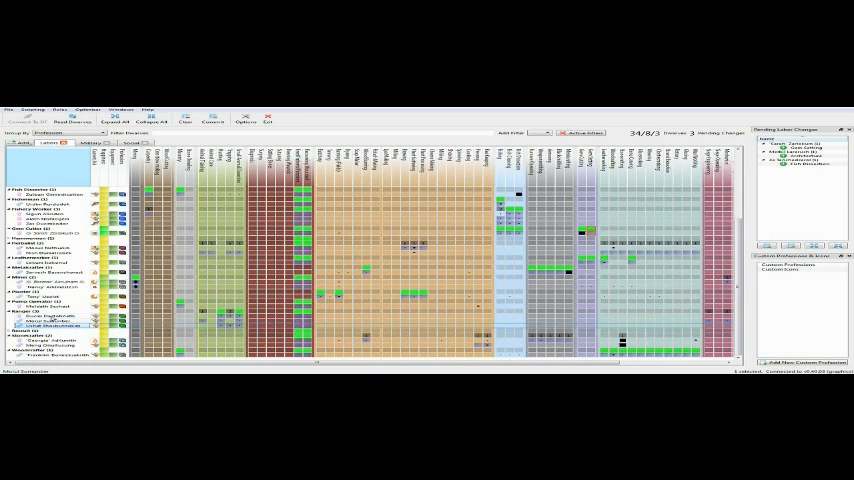
# Select the woodcrafter dwarf whose crafting and furnace labors will be toggled.
pyautogui.click(45, 324)
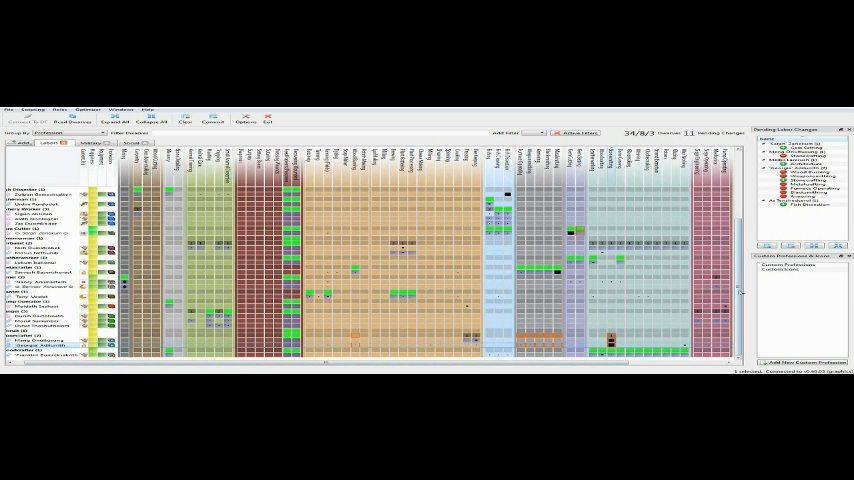
# Scroll down and select the first dwarf in the Farmer group.
pyautogui.scroll(-3)
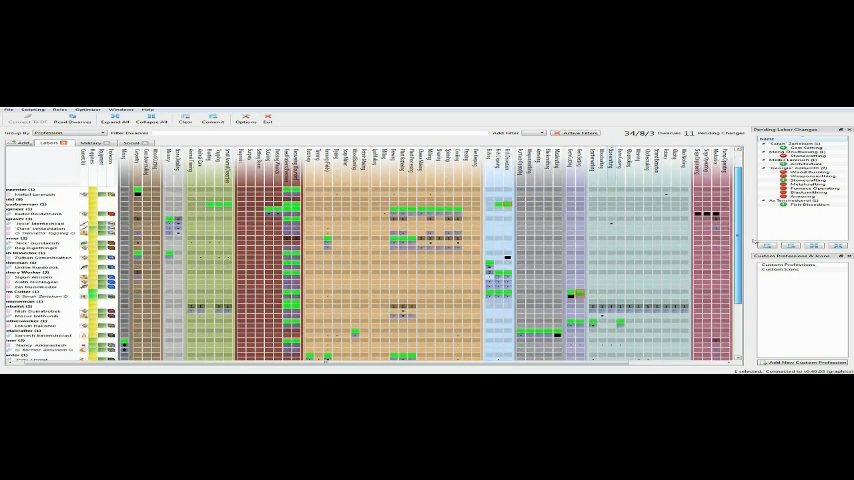
pyautogui.scroll(-3)
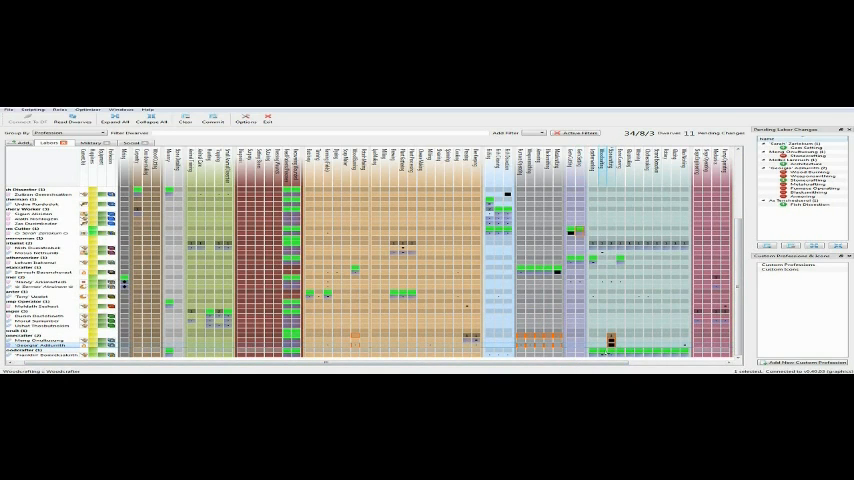
pyautogui.moveTo(607, 348)
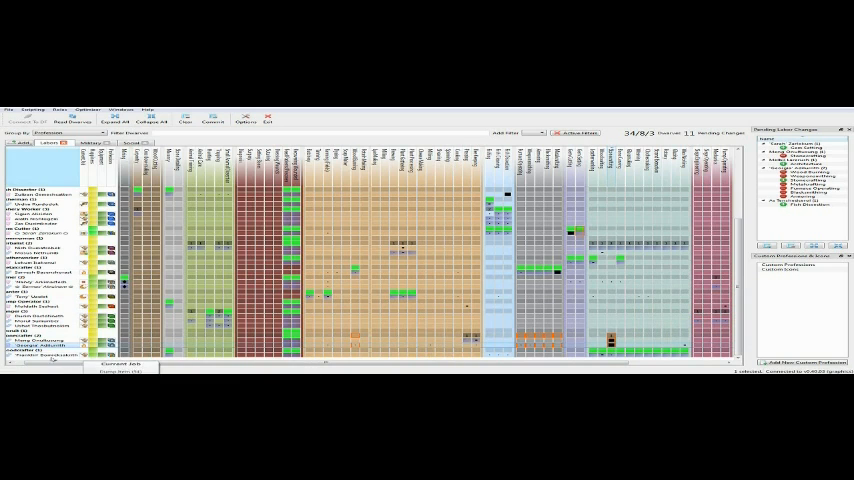
pyautogui.scroll(-3)
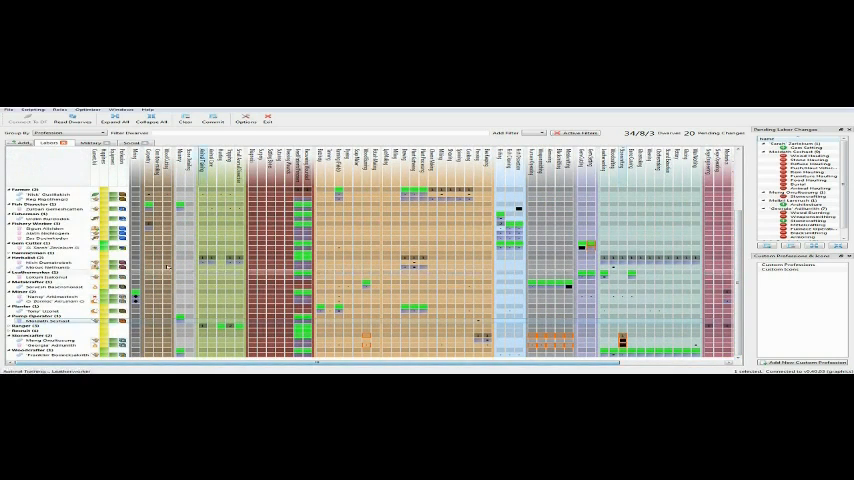
pyautogui.click(40, 185)
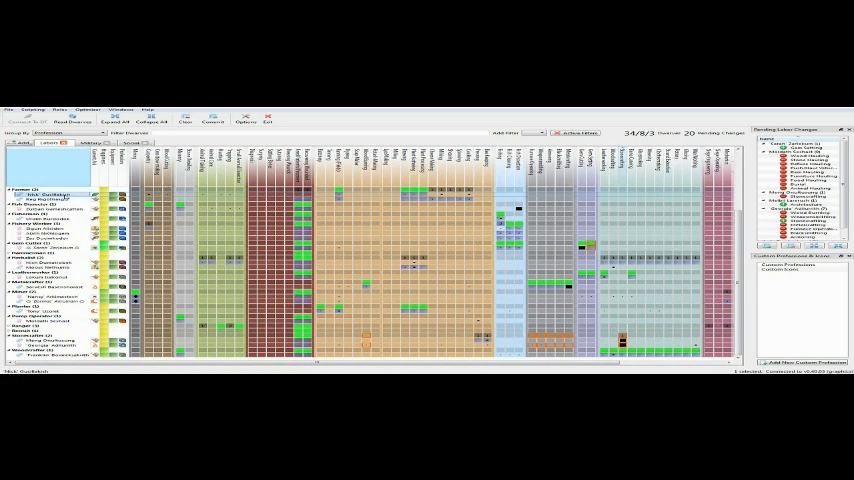